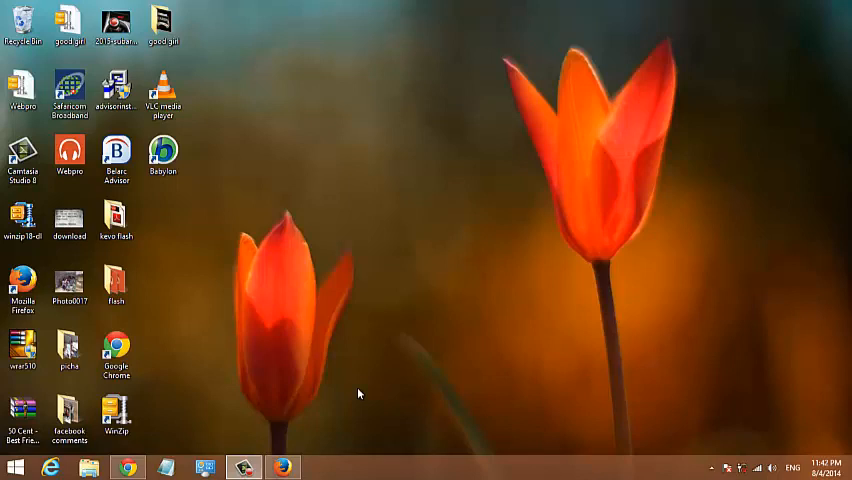
mouse_move(300, 444)
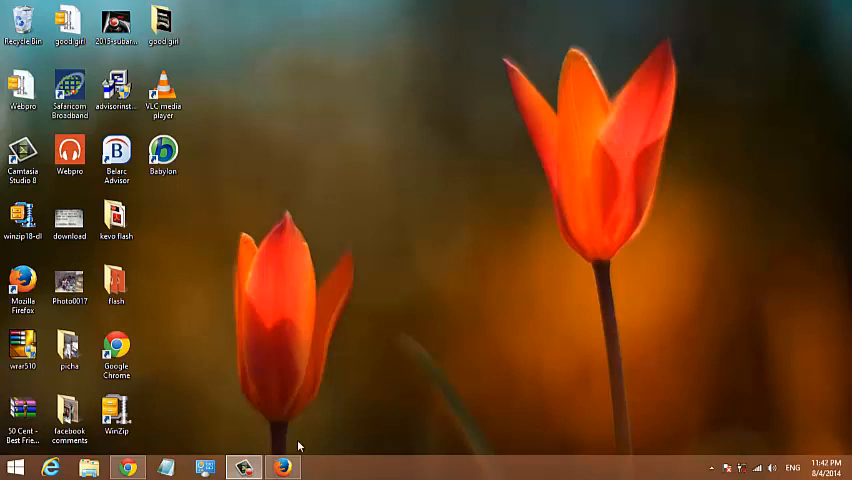
Bring up the Firefox window from the taskbar, showing the Google home page.
left_click(284, 468)
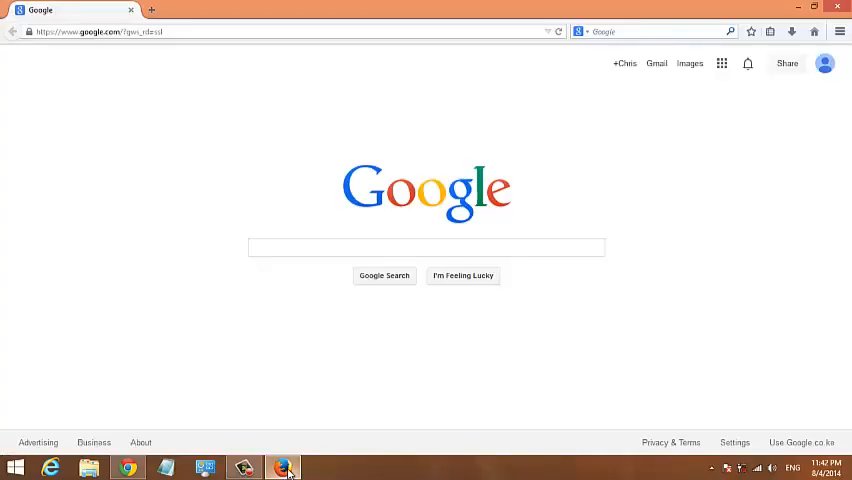
mouse_move(488, 372)
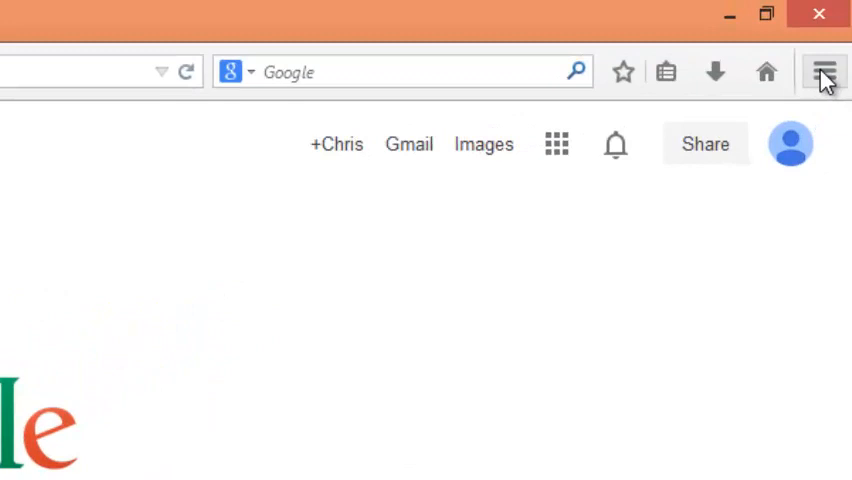
Reach the Troubleshooting Information page via the main menu's Help options.
left_click(824, 72)
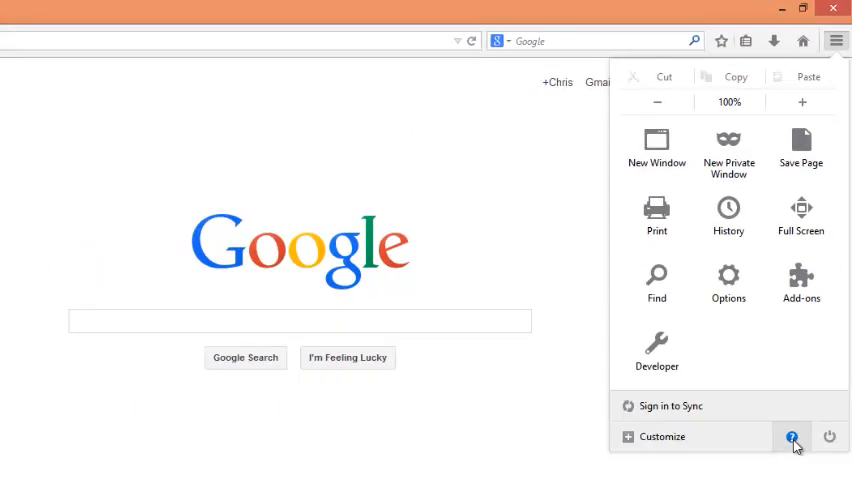
left_click(792, 436)
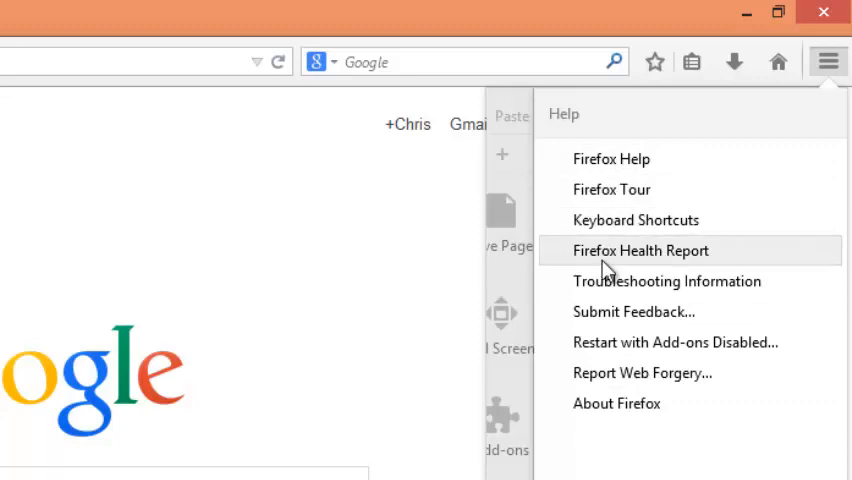
left_click(668, 280)
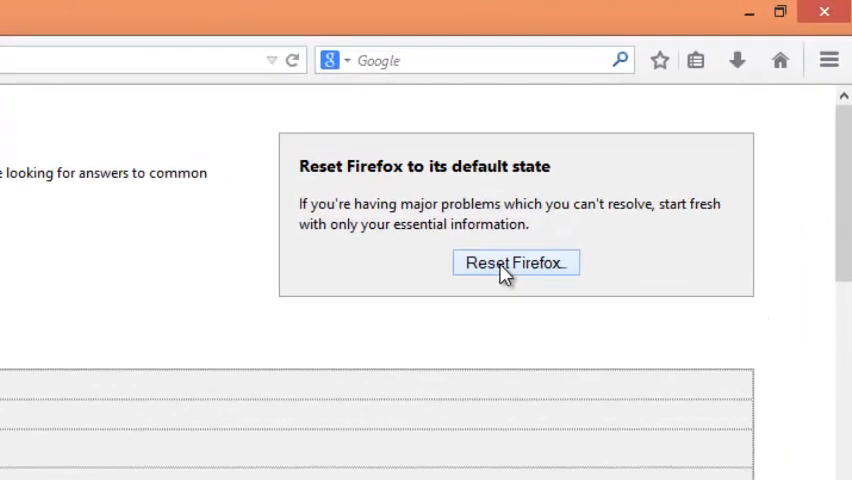
Reset Firefox to its default state and confirm, reaching the Import Wizard summary.
left_click(516, 262)
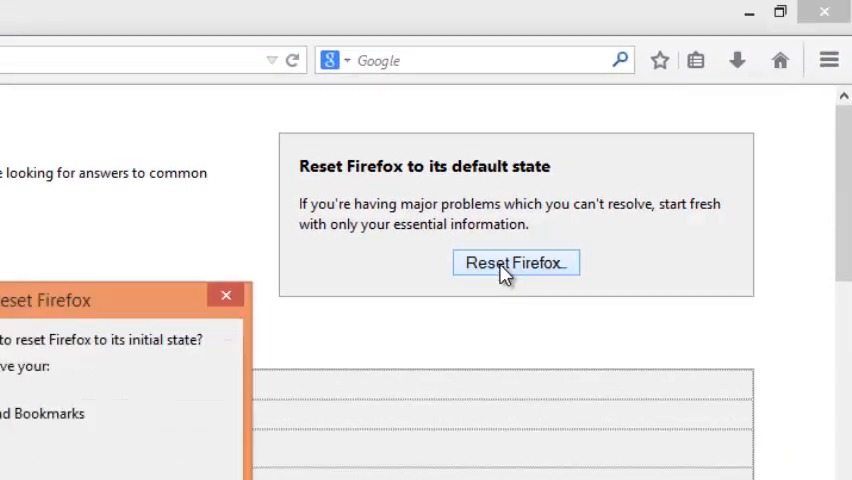
left_click(516, 262)
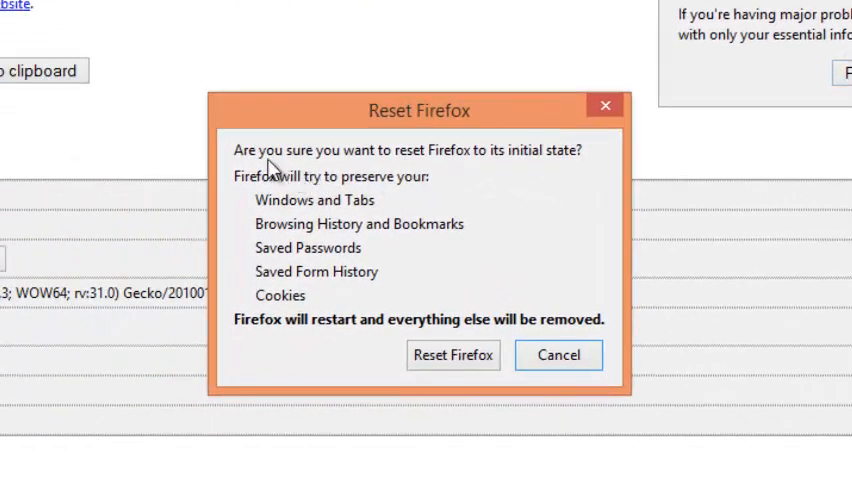
mouse_move(318, 178)
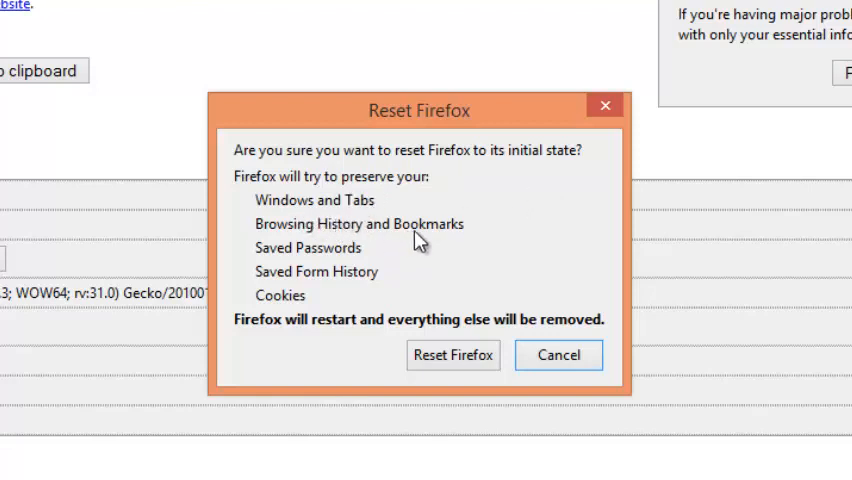
mouse_move(392, 270)
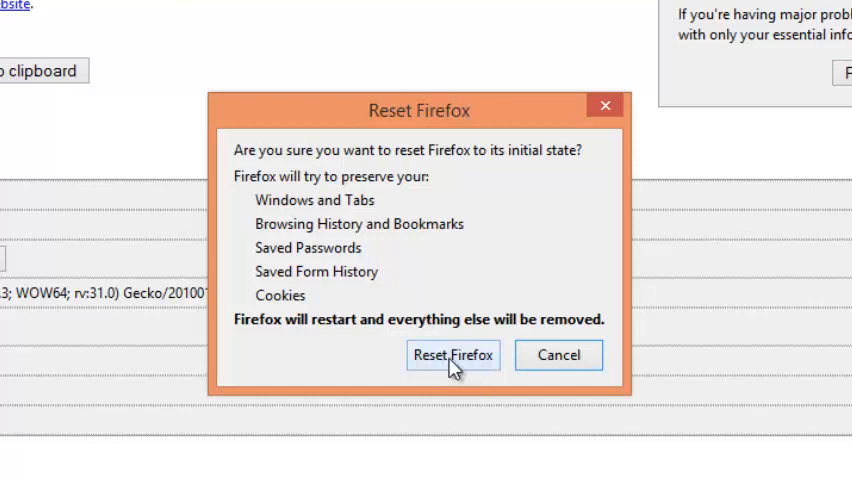
left_click(452, 356)
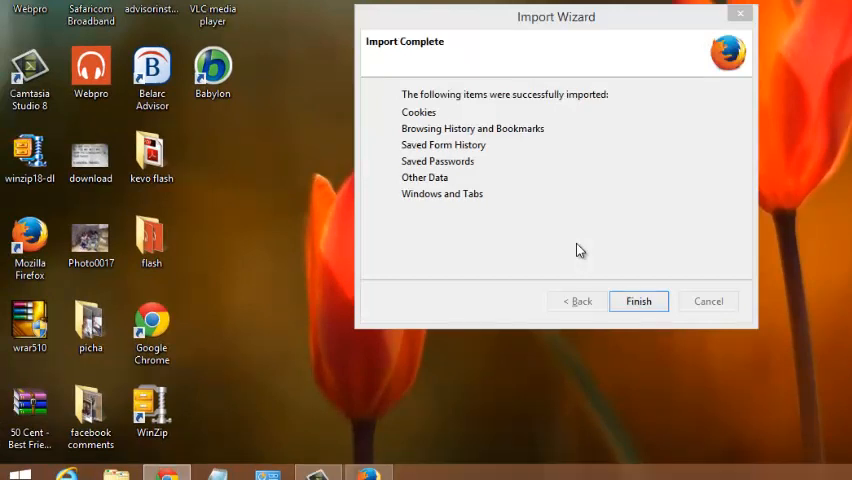
left_click(638, 300)
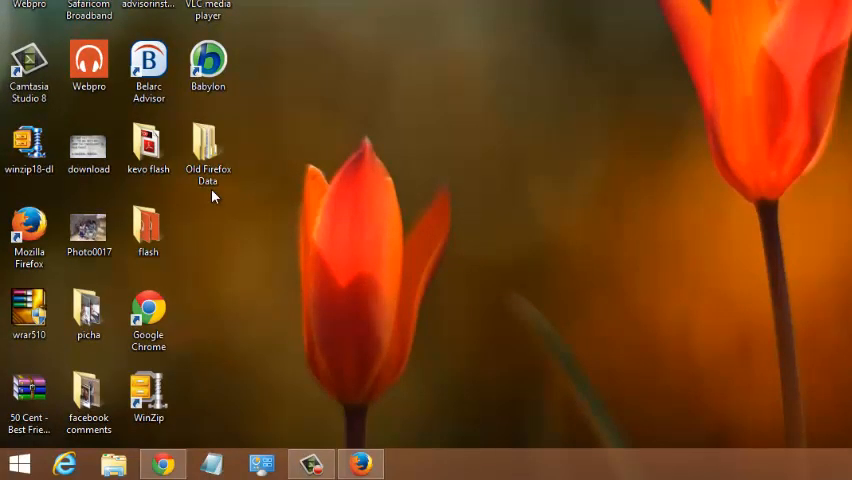
mouse_move(208, 184)
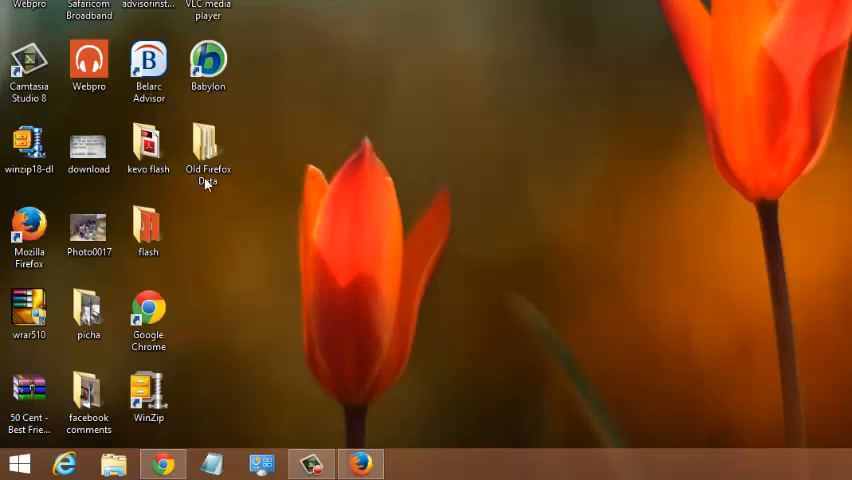
Select the Old Firefox Data folder on the desktop, then return to the reset Firefox window.
left_click(208, 150)
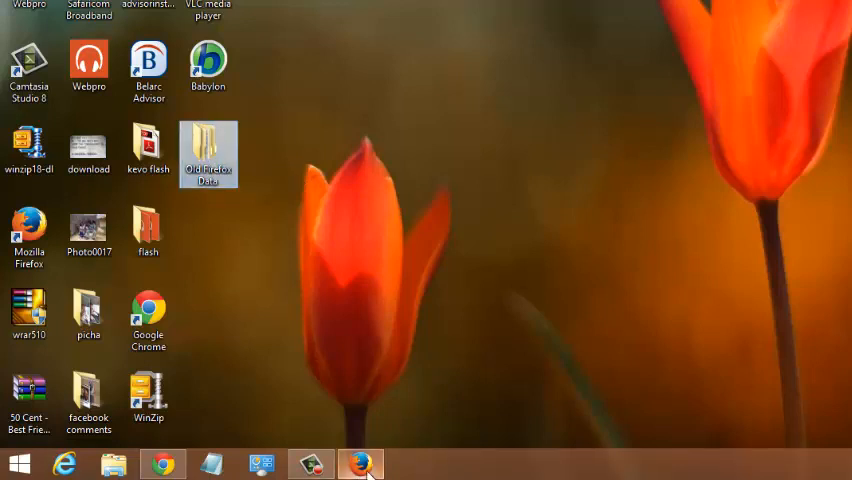
left_click(360, 464)
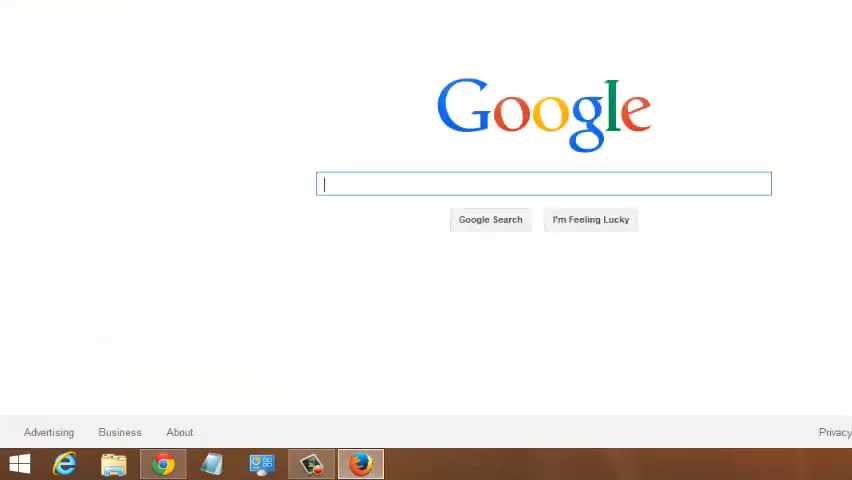